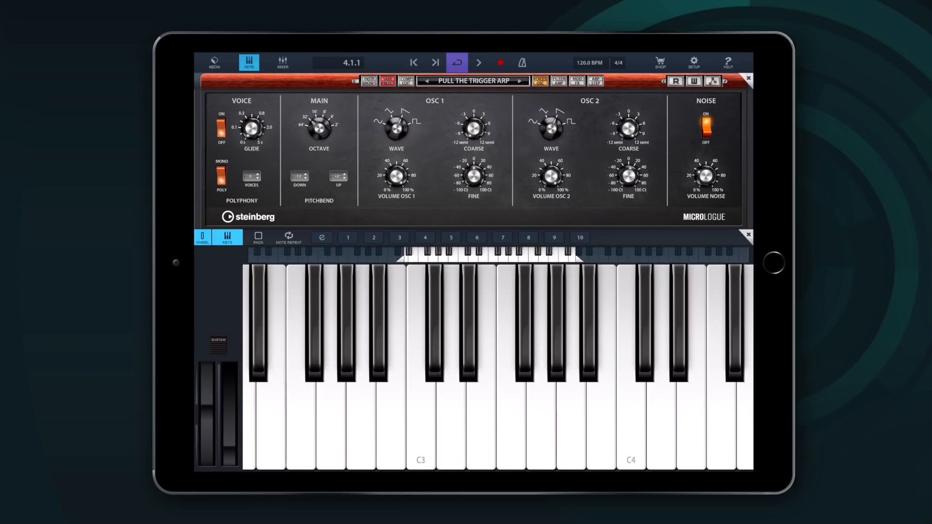
Show the Micrologue arpeggiator step editor for the Pull The Trigger Arp preset.
{"action": "left_click", "coordinate": [595, 80]}
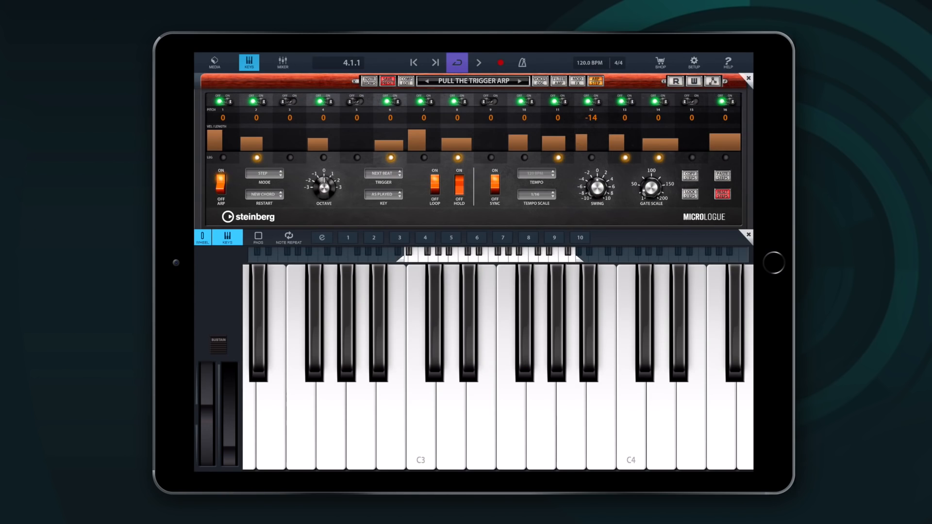
{"action": "left_click", "coordinate": [481, 386]}
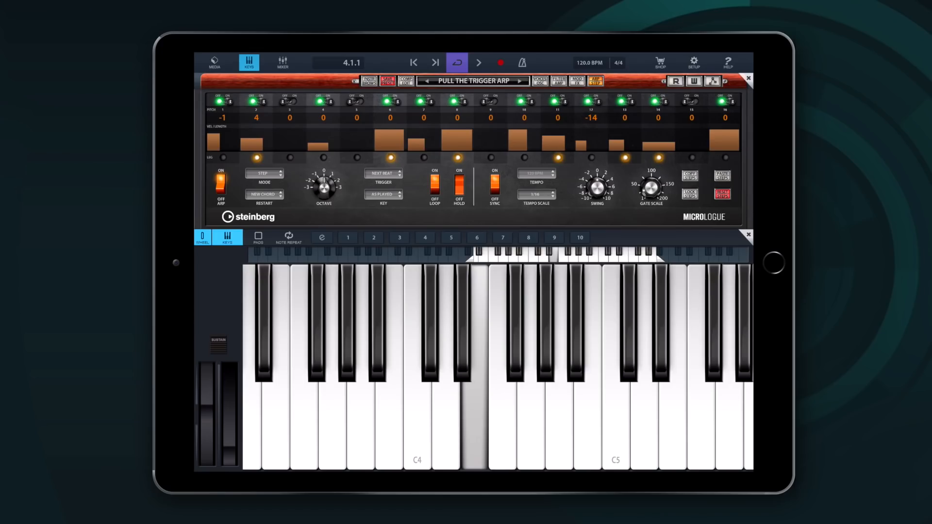
Change the arpeggio mode from Step to Up.
{"action": "left_click", "coordinate": [256, 118]}
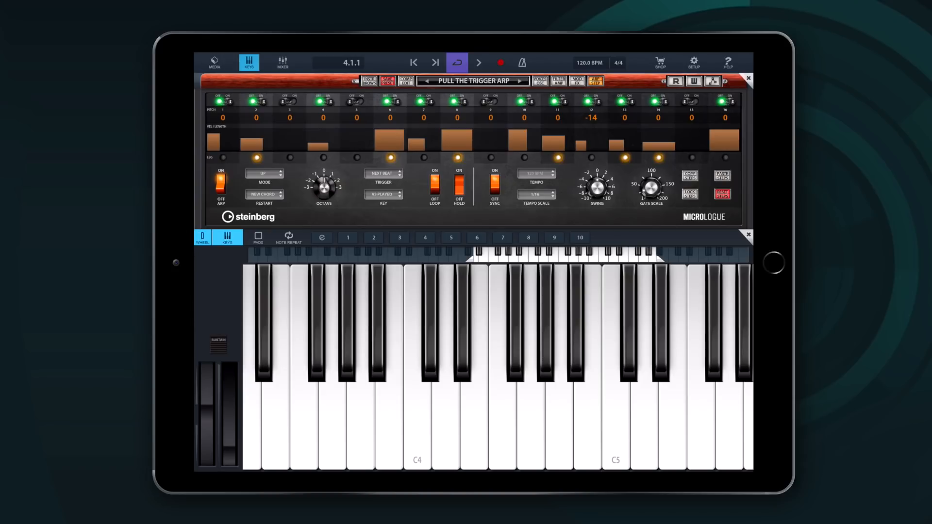
Cycle the arpeggio mode through Up/Down to a Down/Up pattern.
{"action": "left_click", "coordinate": [263, 173]}
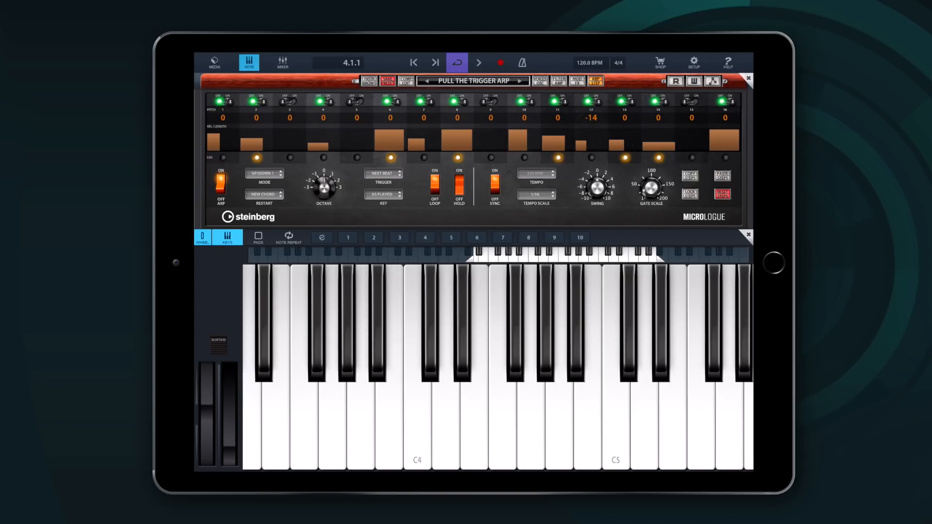
{"action": "left_click", "coordinate": [264, 172]}
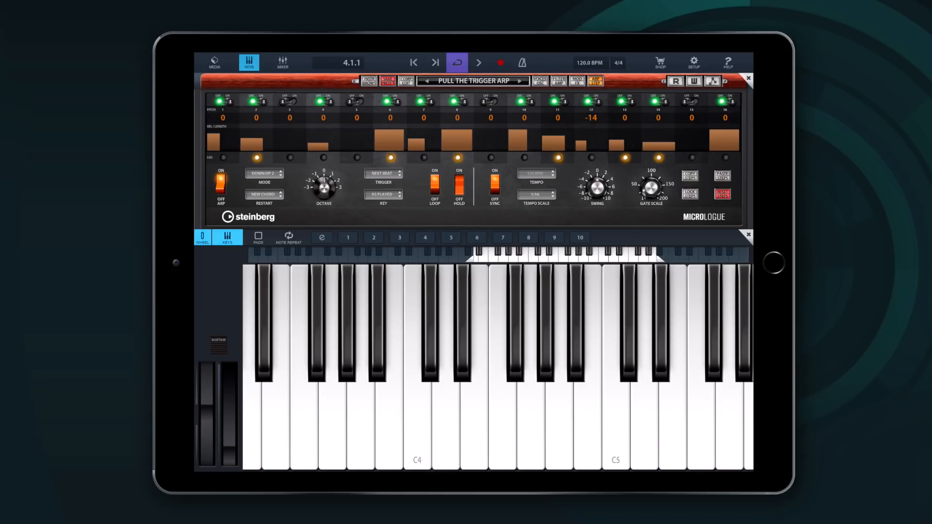